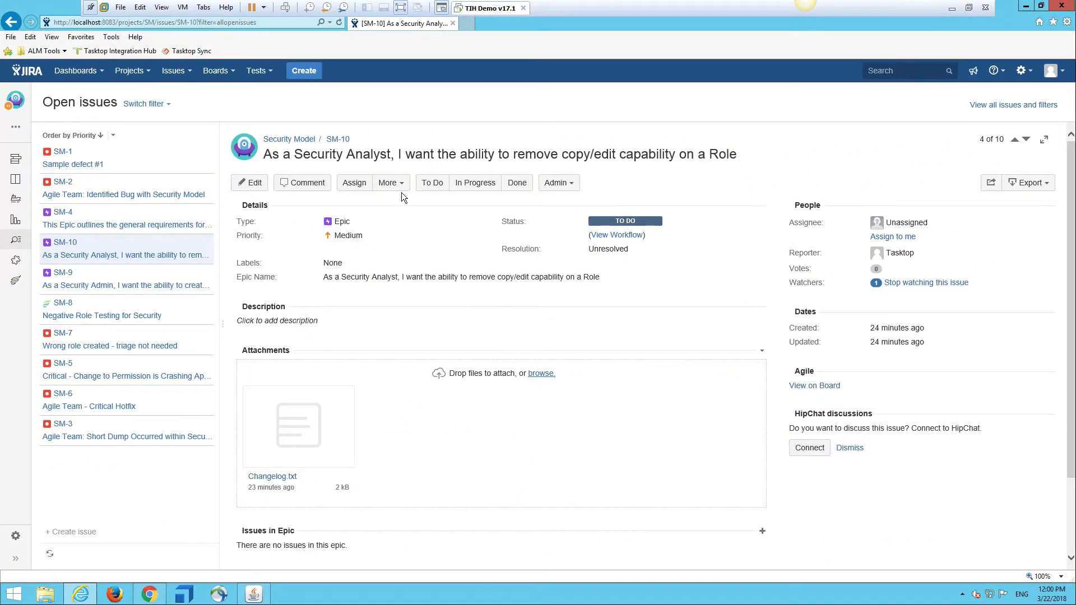
Step: Create an epic named 'As a Security Analyst, I want the ability to delete all groups associated with a role'
{"action": "left_click", "coordinate": [304, 69]}
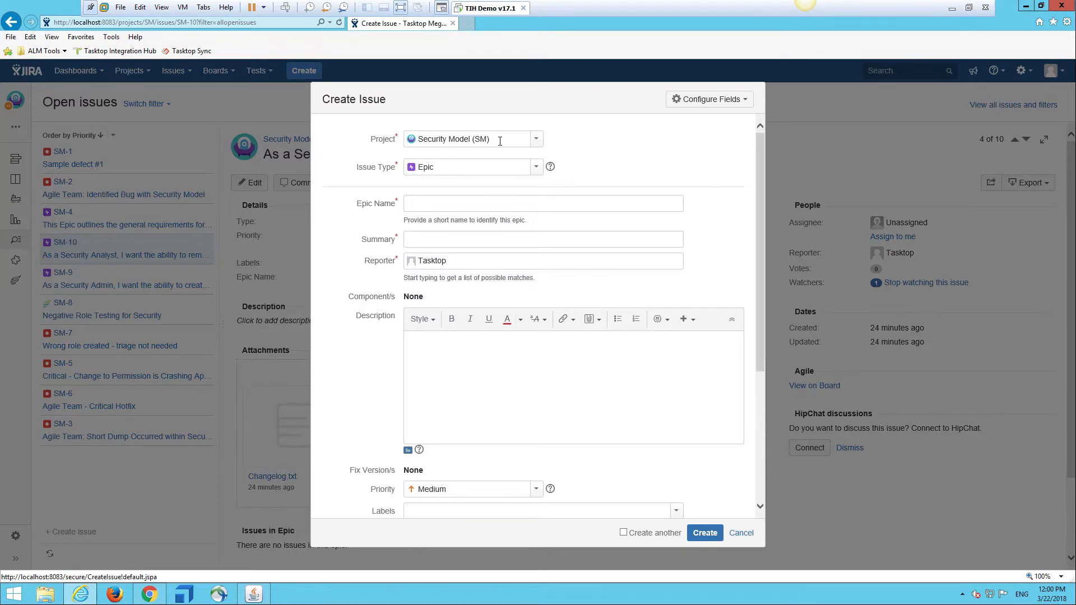
{"action": "left_click", "coordinate": [542, 203]}
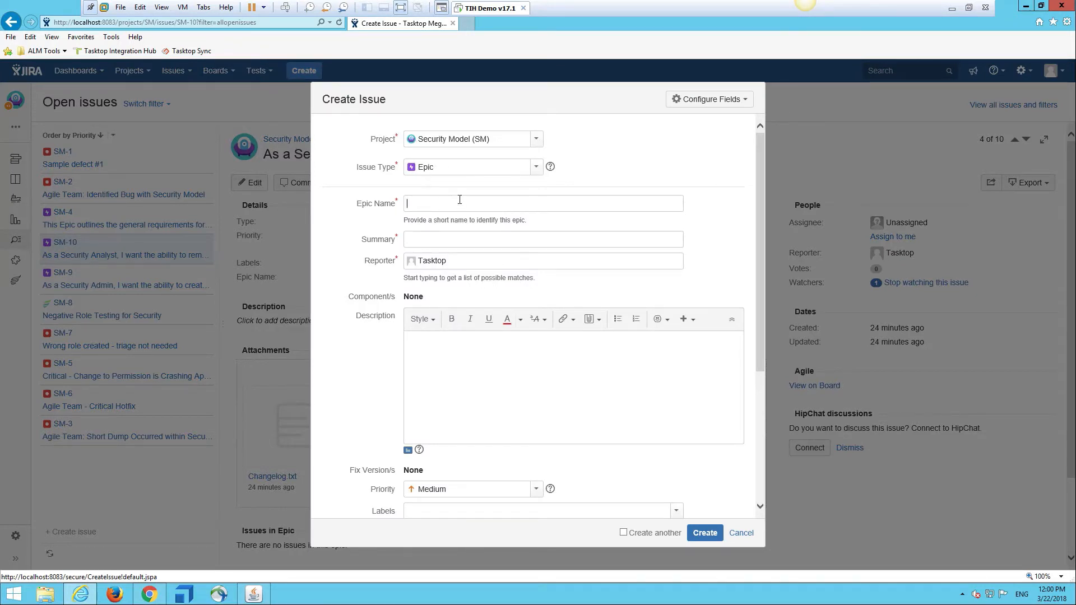
{"action": "type", "text": "As a Security Analyst"}
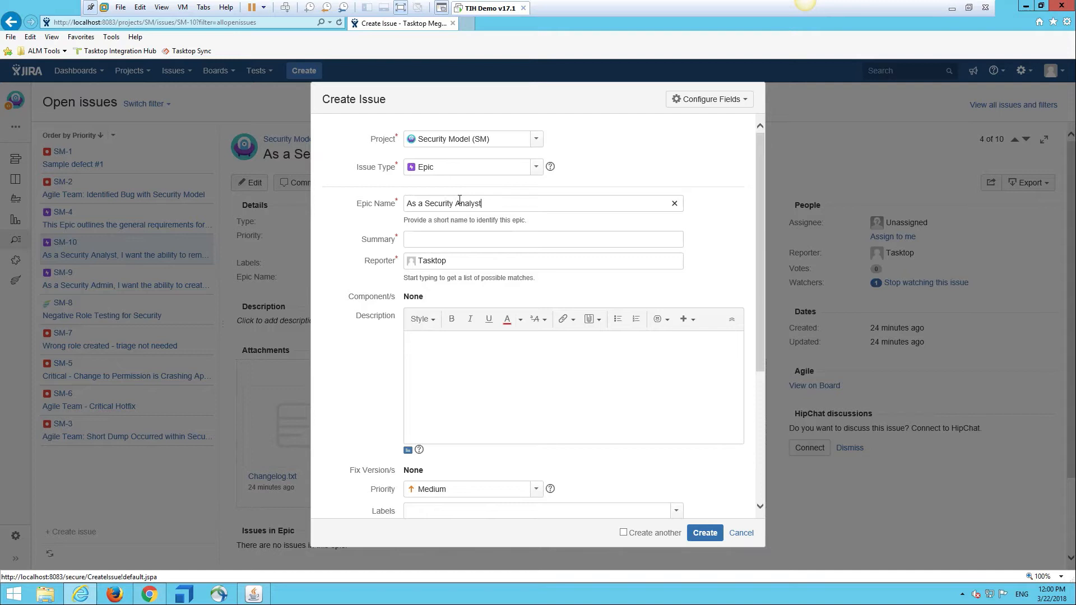
{"action": "type", "text": ", I want the ability to"}
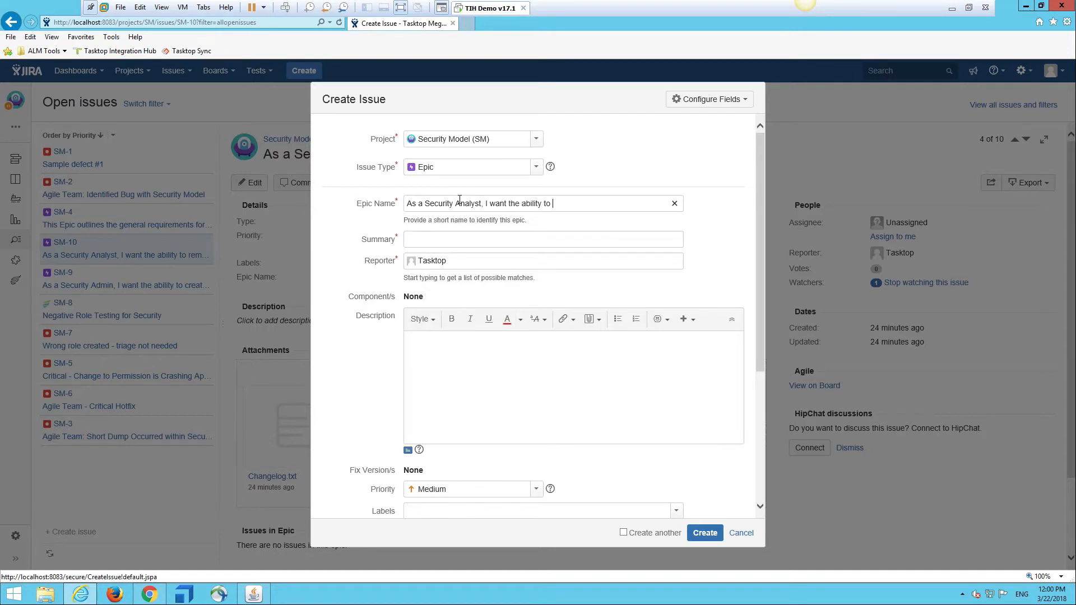
{"action": "type", "text": "delete all groups associated with a role"}
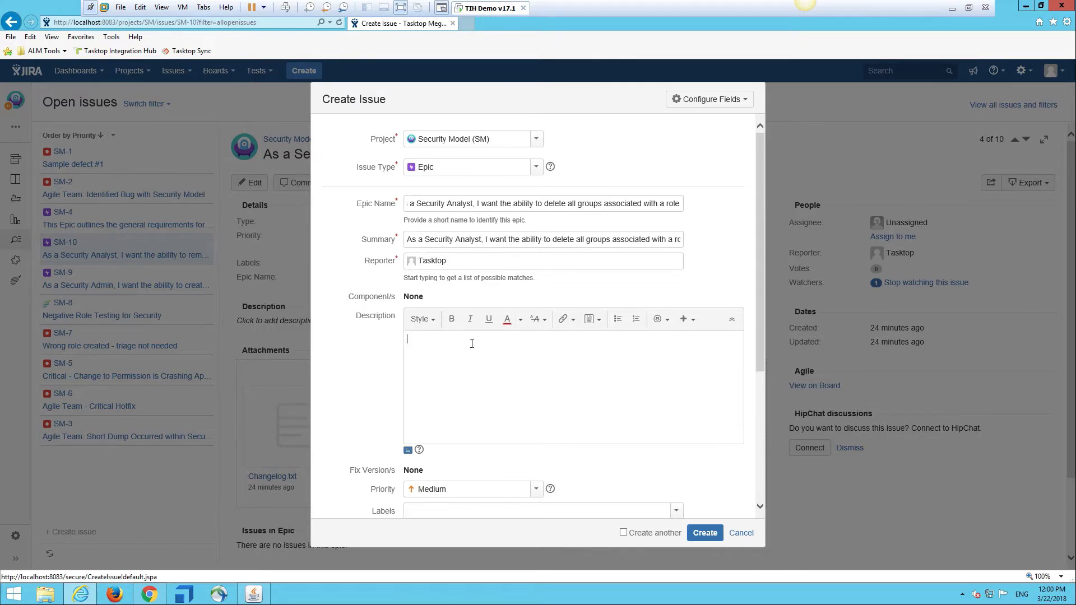
{"action": "type", "text": "As a Security Analyst, I want the ability to delete all groups associated with a role"}
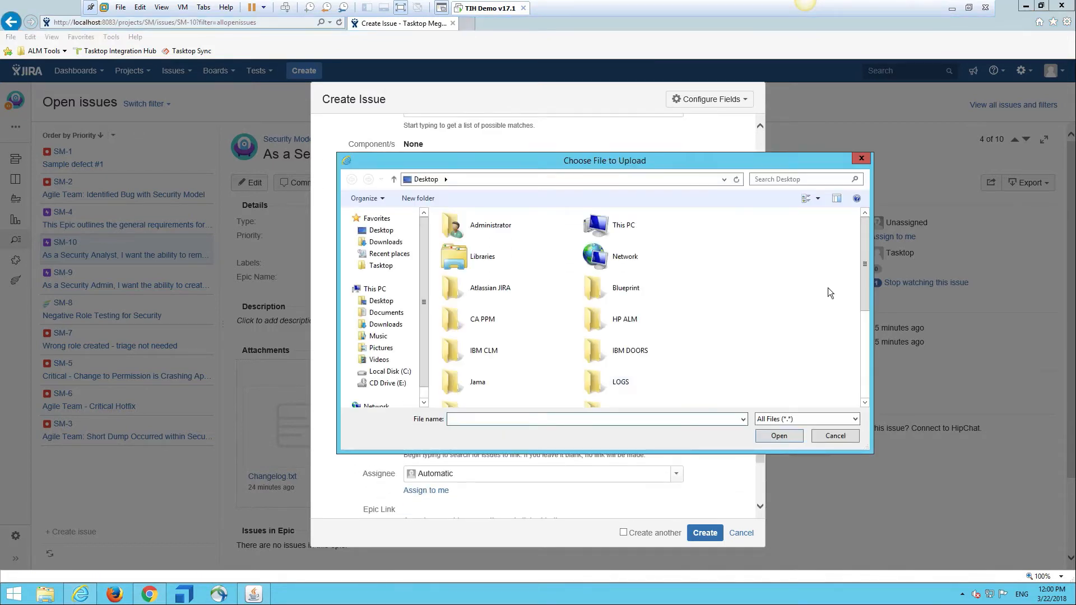
Step: Upload Changelog.txt from the desktop and create the epic
{"action": "left_click", "coordinate": [491, 329]}
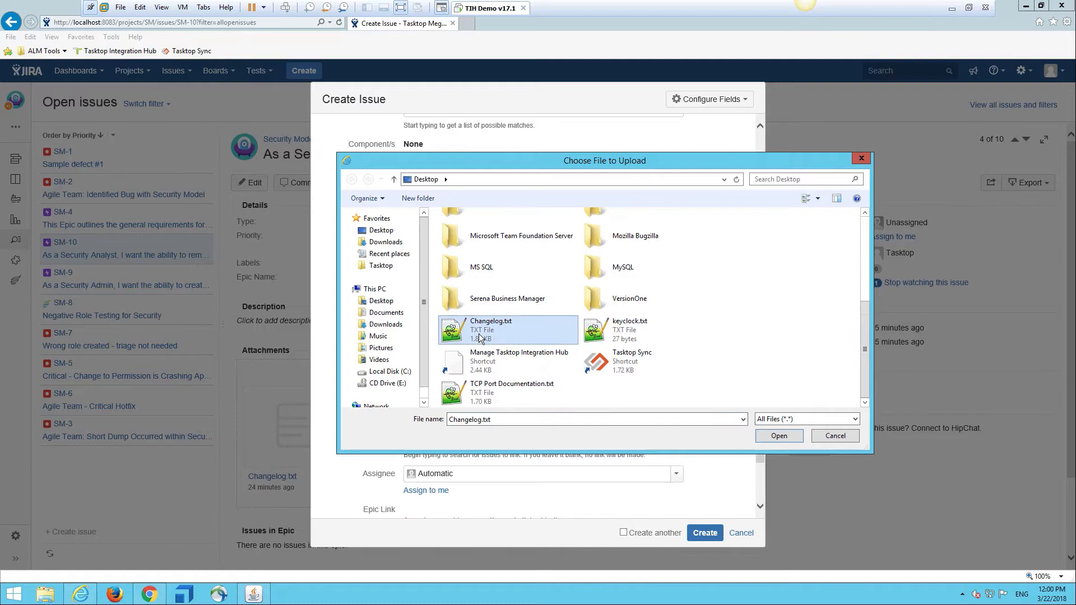
{"action": "left_click", "coordinate": [778, 436]}
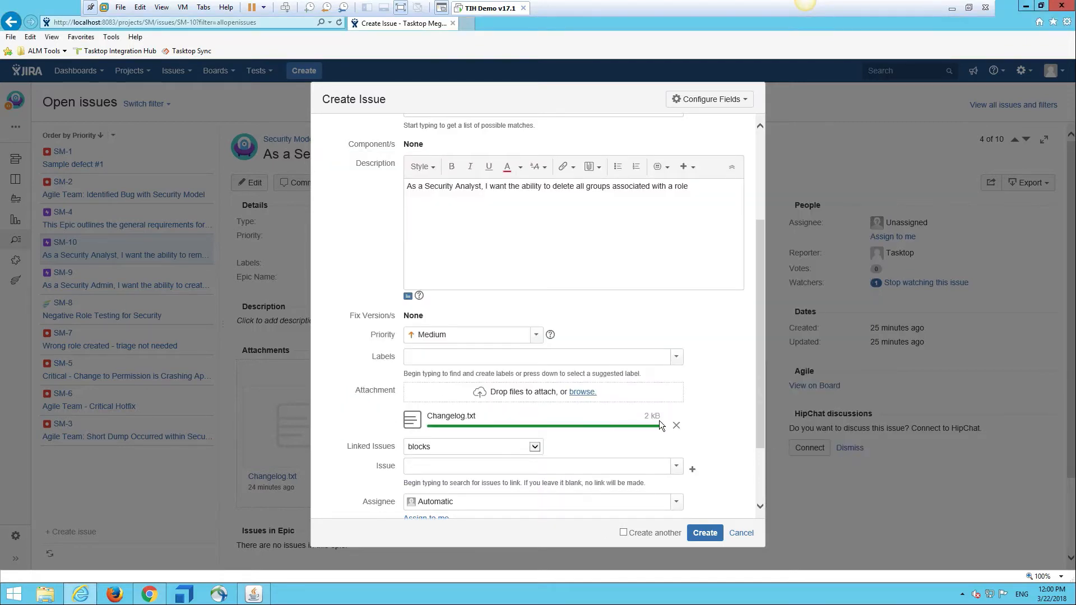
{"action": "left_click", "coordinate": [704, 532]}
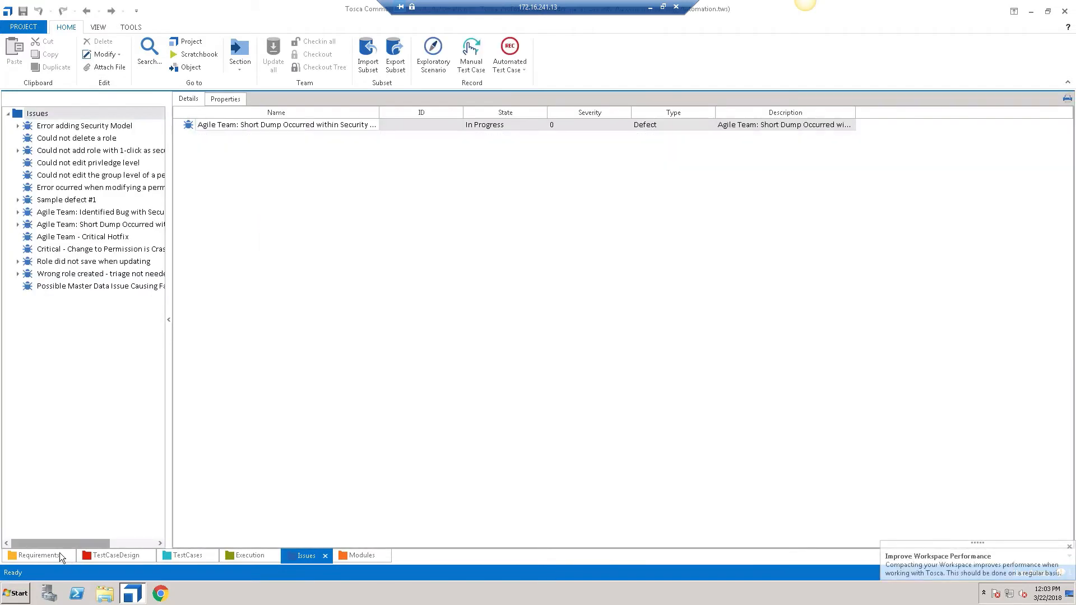
Step: Locate the delete-all-groups requirement under Common Security Model and view its Changelog.txt attachment
{"action": "left_click", "coordinate": [38, 555]}
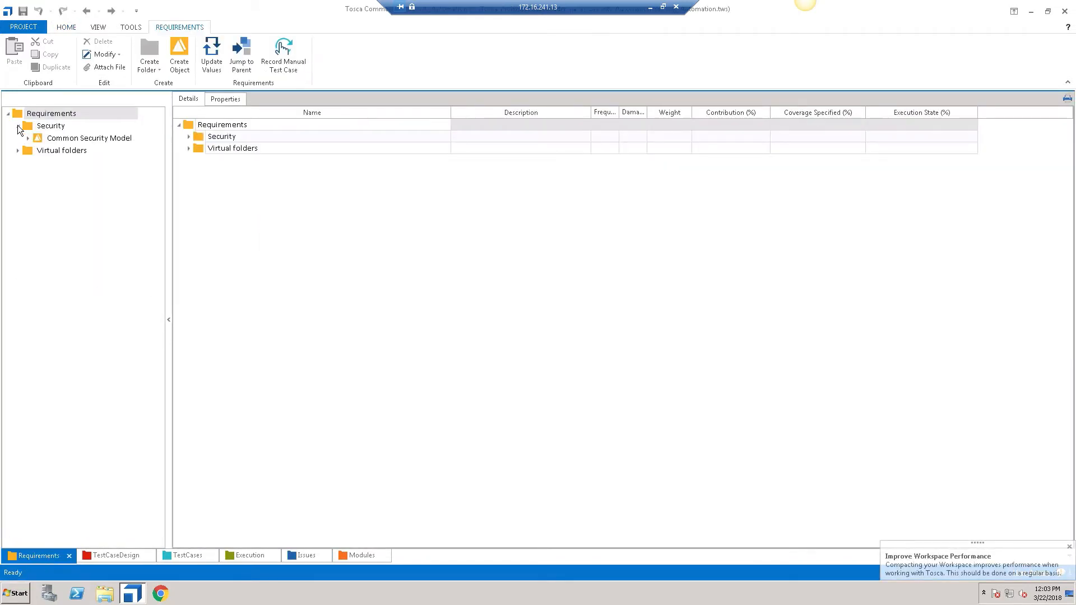
{"action": "left_click", "coordinate": [27, 137]}
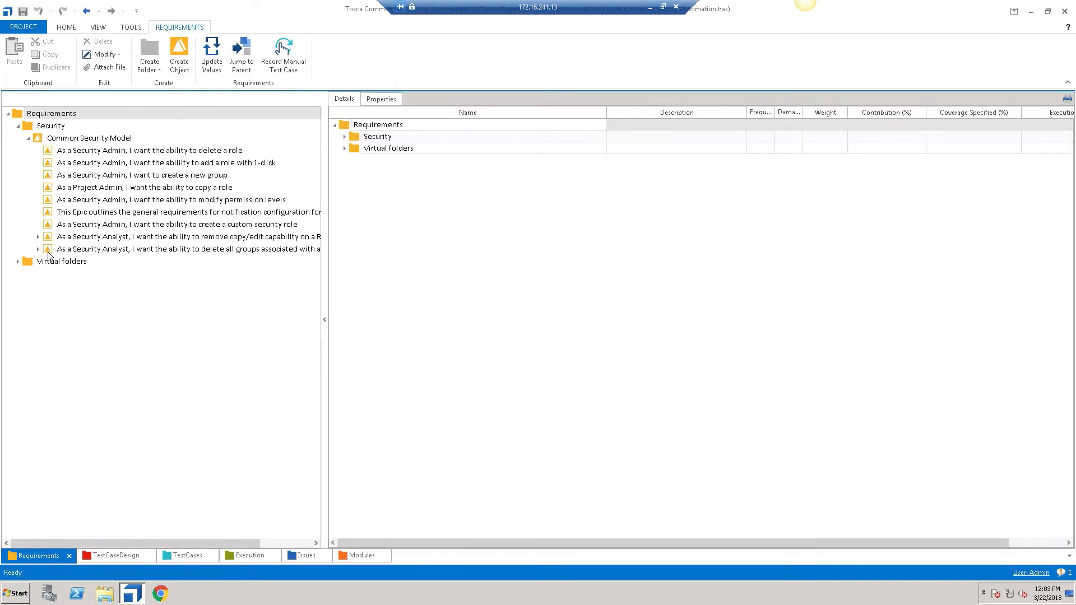
{"action": "left_click", "coordinate": [185, 249]}
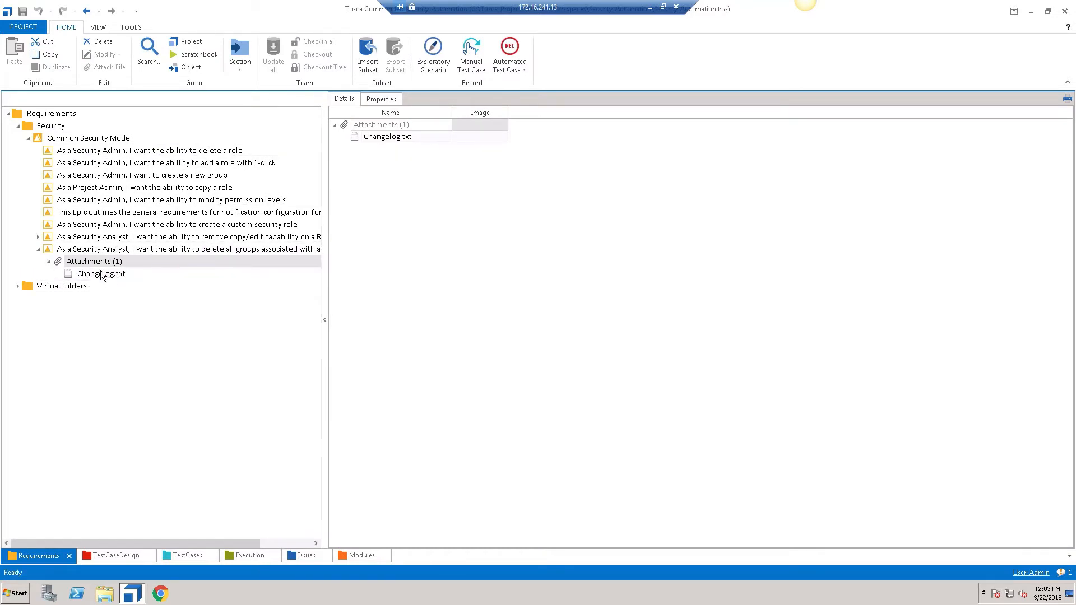
{"action": "left_click", "coordinate": [301, 555]}
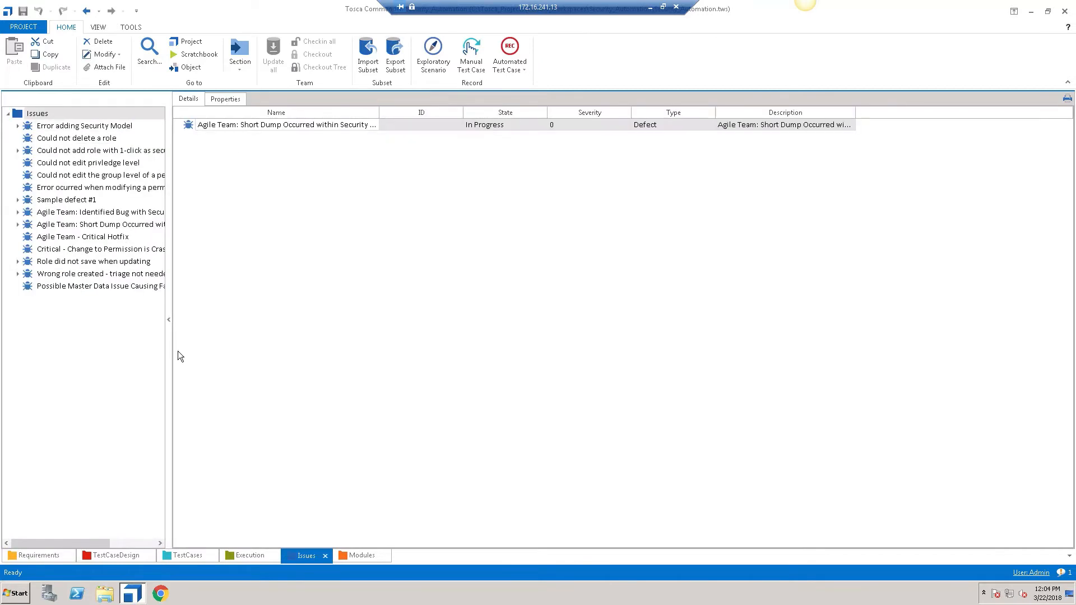
Step: Add a defect 'security error: short dump occured when modif...' and list all Issues-folder defects
{"action": "right_click", "coordinate": [37, 113]}
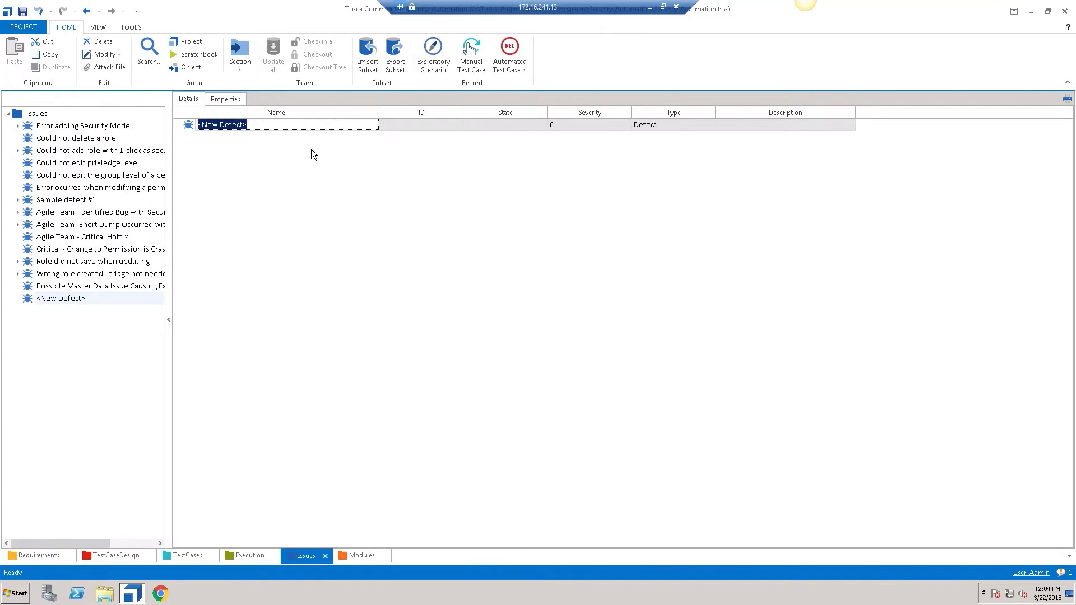
{"action": "mouse_move", "coordinate": [580, 95]}
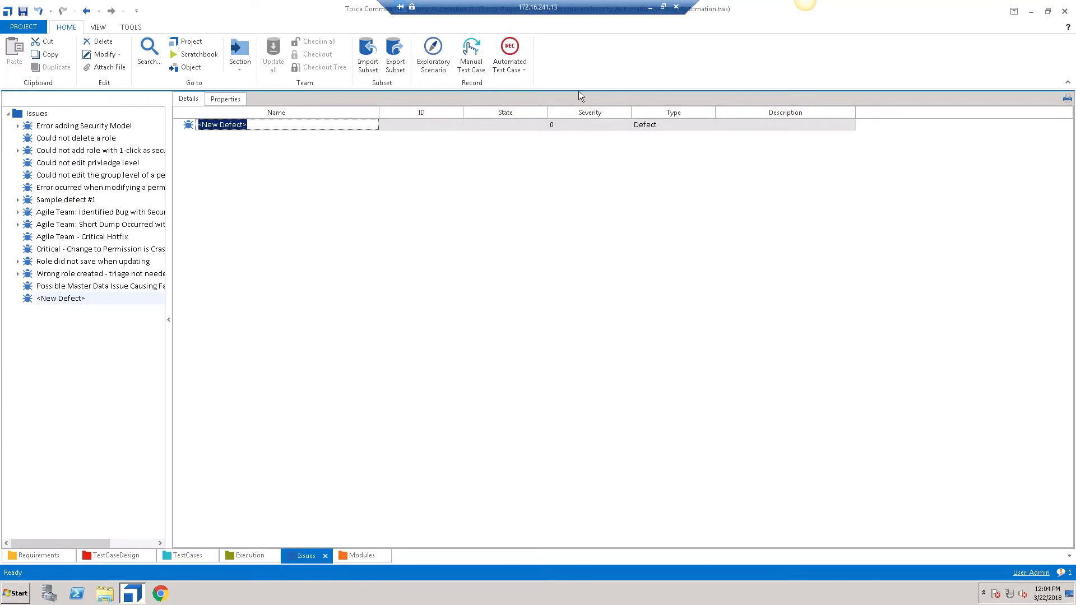
{"action": "type", "text": "security error"}
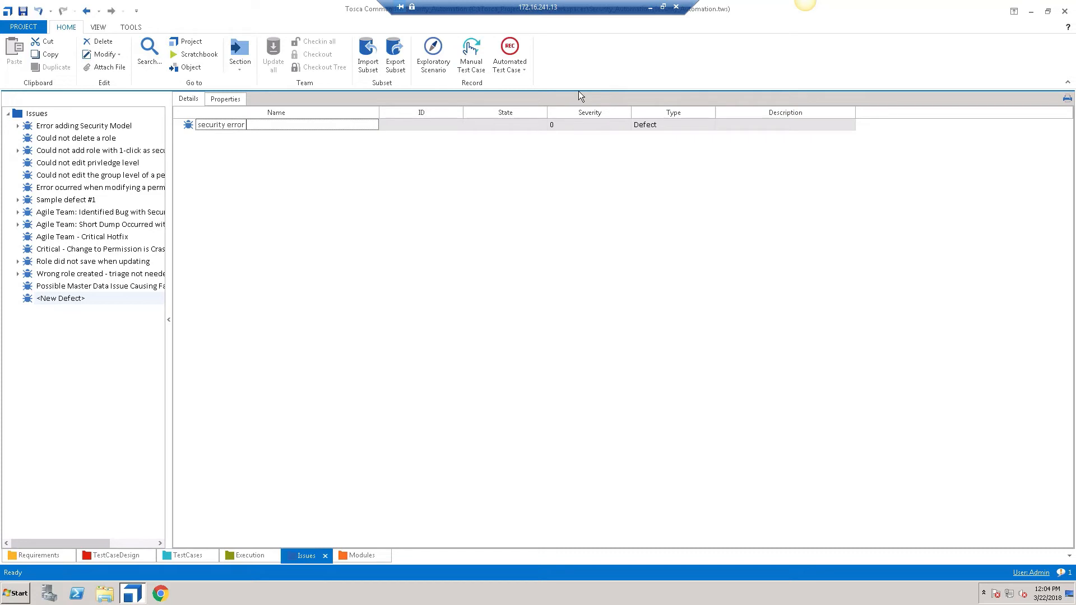
{"action": "type", "text": ": short dump occured when modifyi..."}
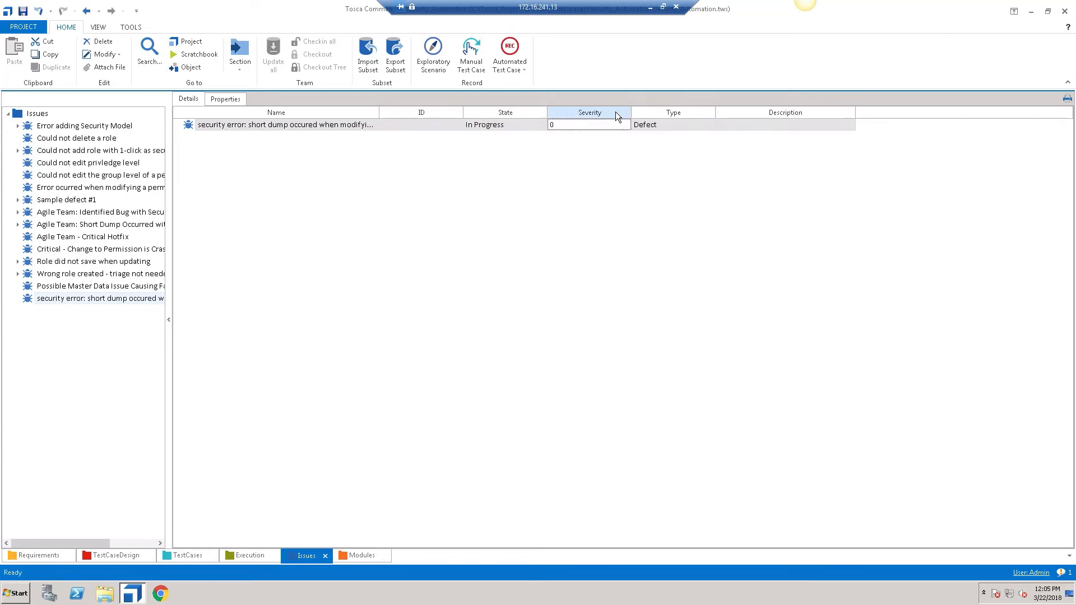
{"action": "mouse_move", "coordinate": [739, 130]}
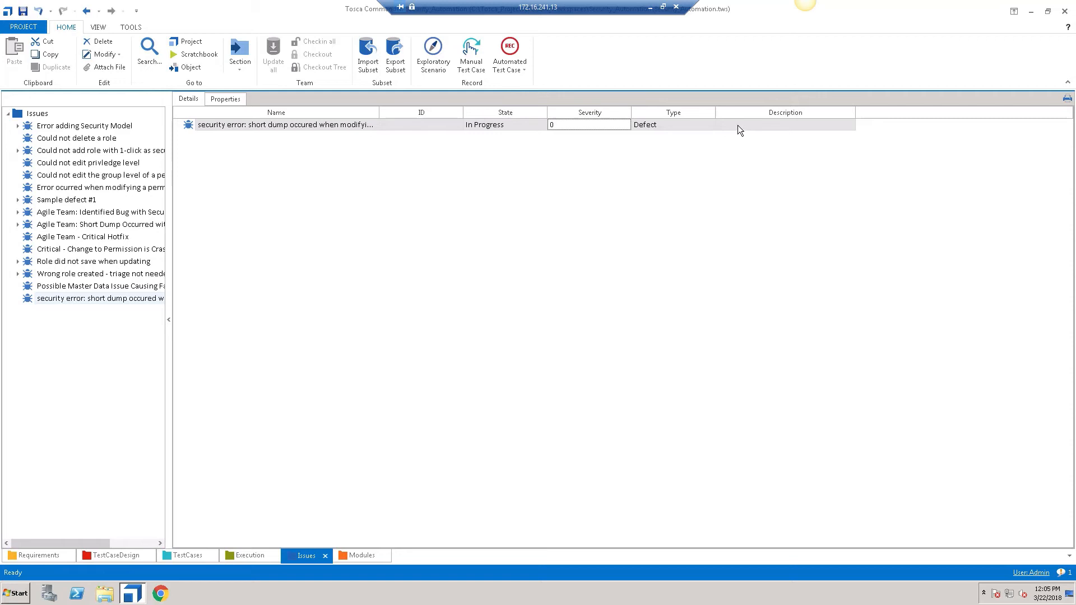
{"action": "double_click", "coordinate": [284, 124]}
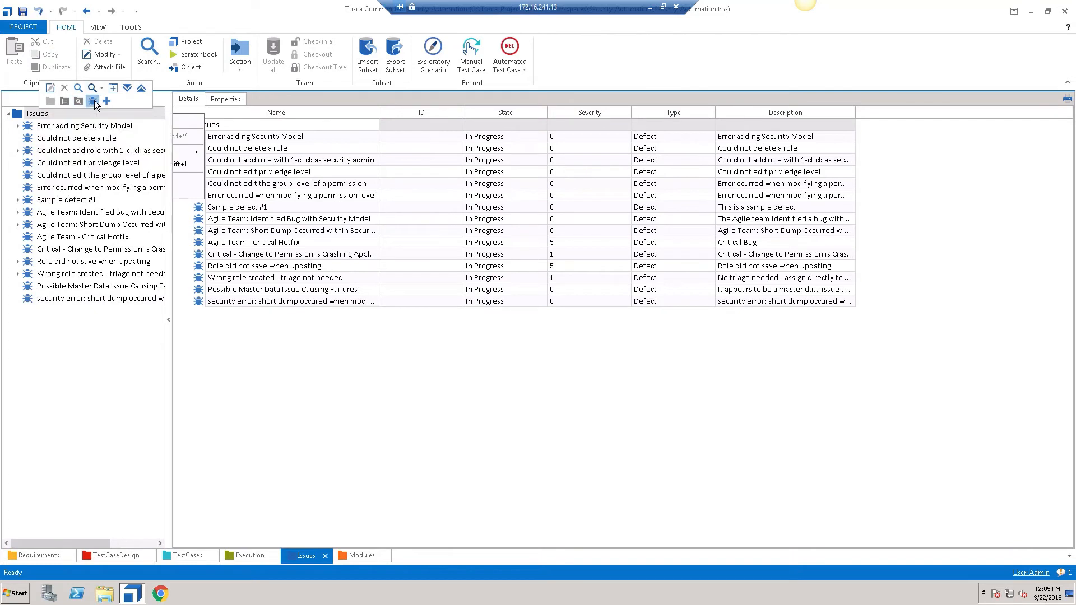
Step: Add defect 'master data: receiving error message when attempting to modify' with a security-or-master-data description, then return to Jira
{"action": "left_click", "coordinate": [106, 101]}
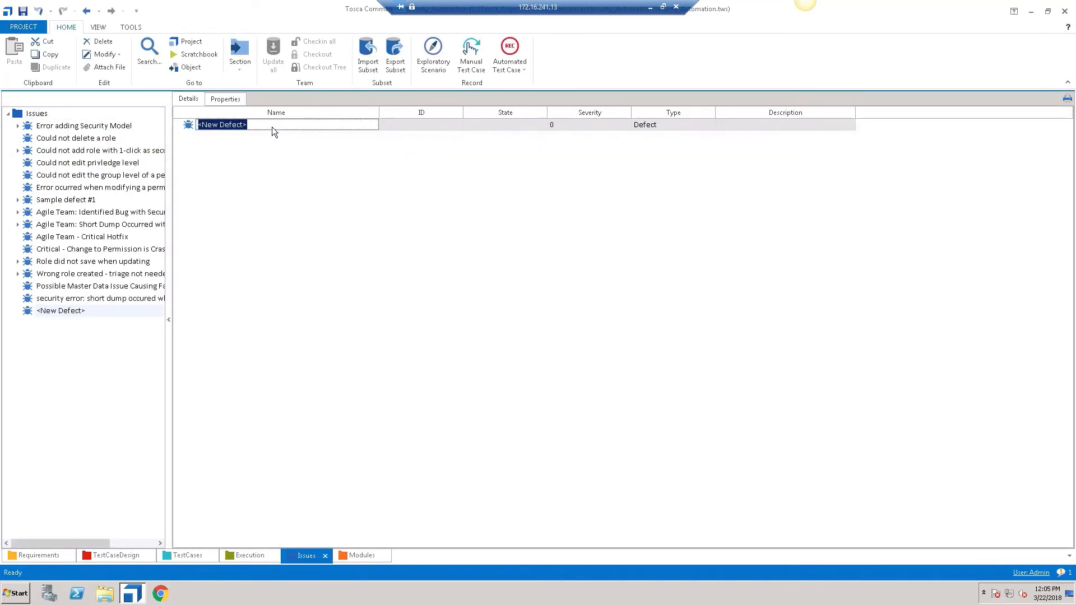
{"action": "type", "text": "master dat"}
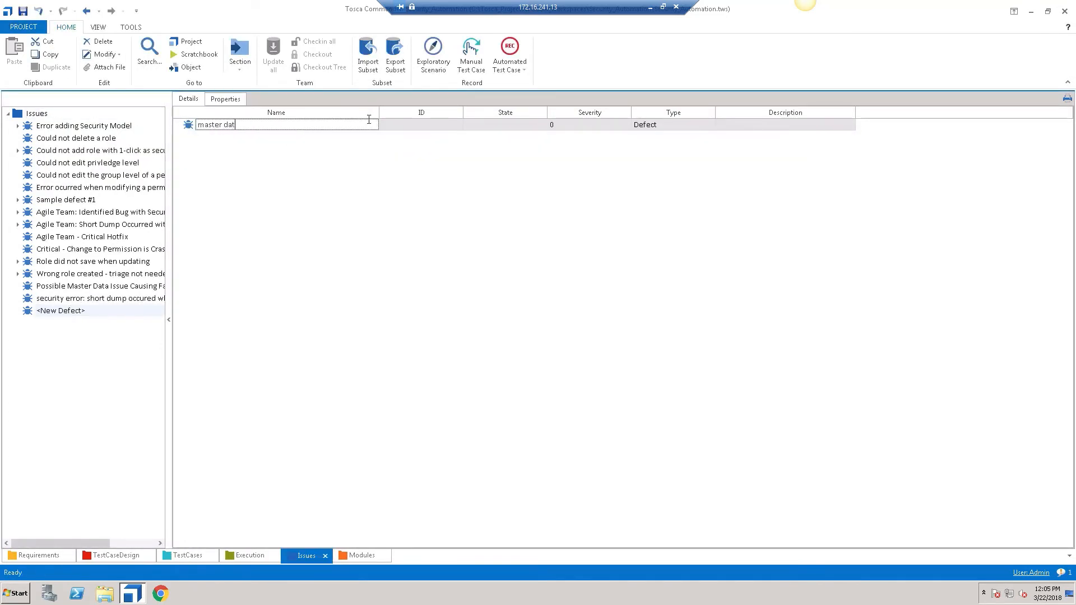
{"action": "type", "text": "a:"}
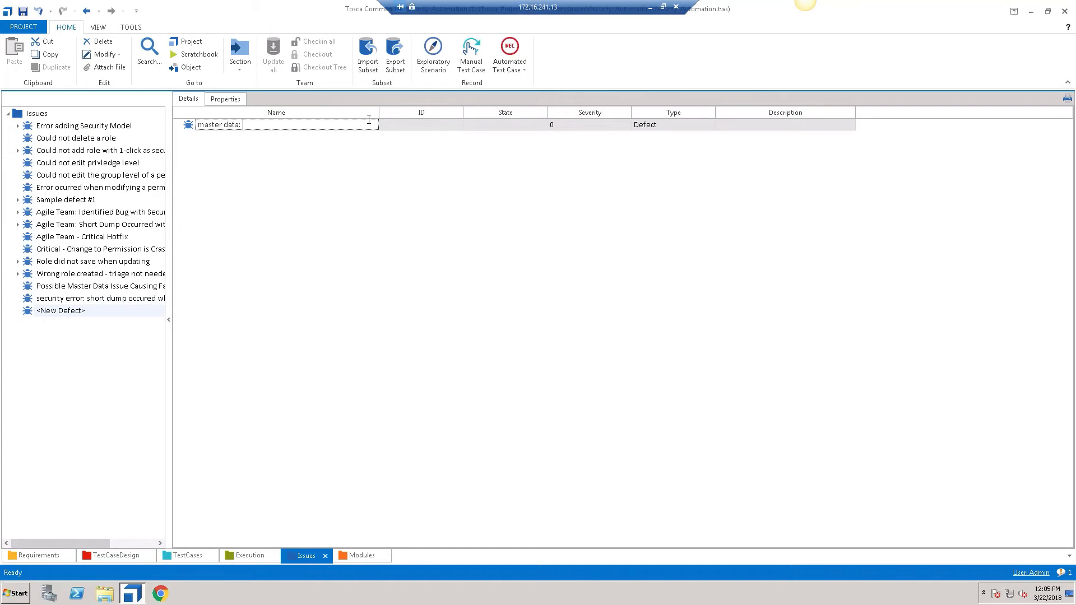
{"action": "type", "text": "receiving error message when attempting to modify"}
{"action": "left_click", "coordinate": [784, 124]}
{"action": "type", "text": "Not sure if this "}
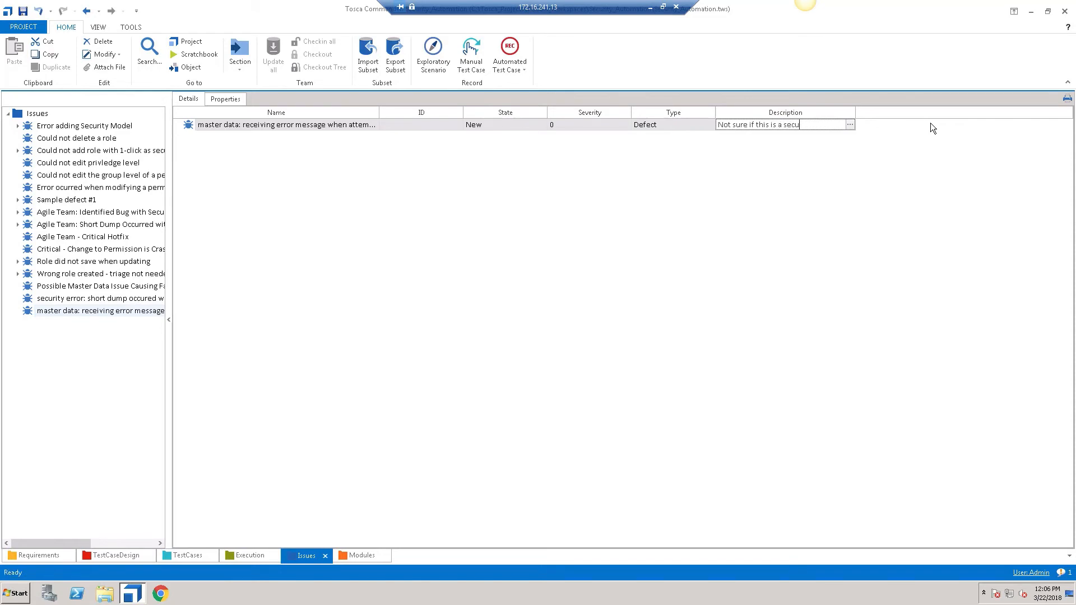
{"action": "type", "text": "is a security or master data related is"}
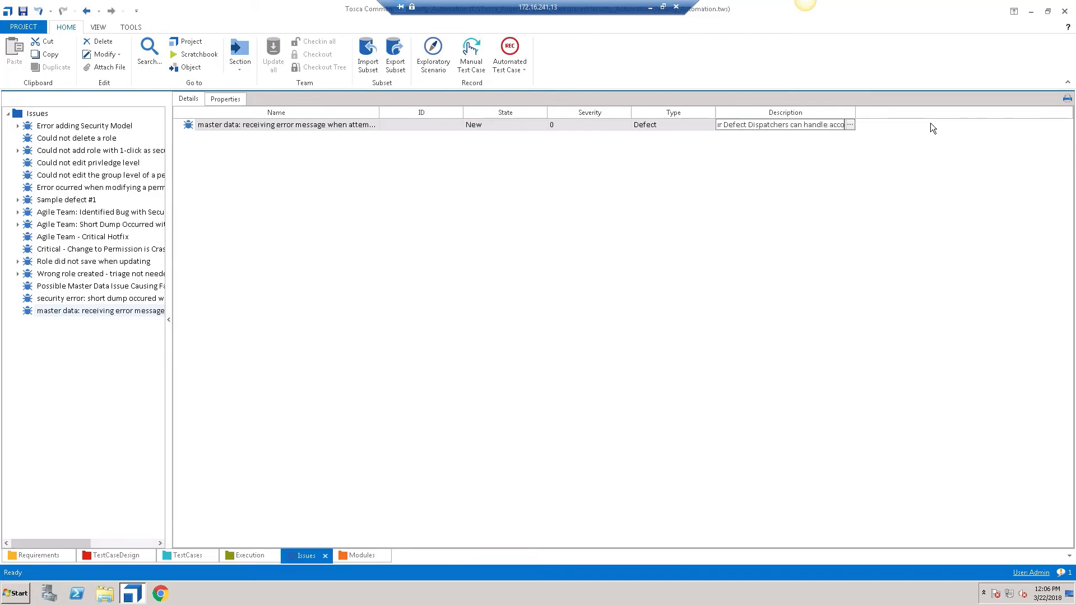
{"action": "left_click", "coordinate": [262, 51]}
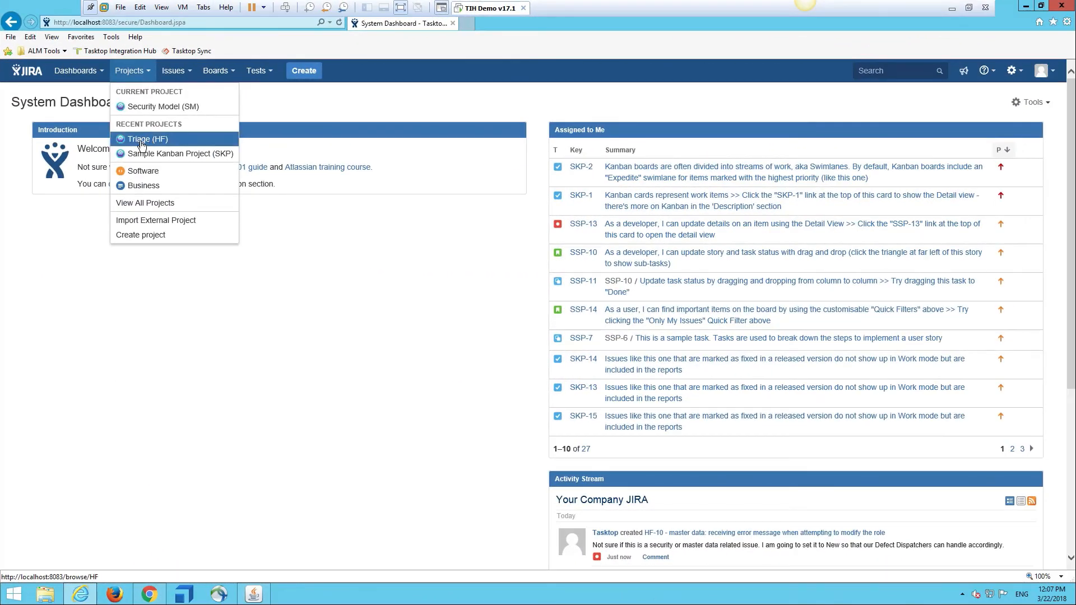
Step: Review HF-10's details and description on the Triage backlog, then go to Security Model open issues
{"action": "left_click", "coordinate": [146, 139]}
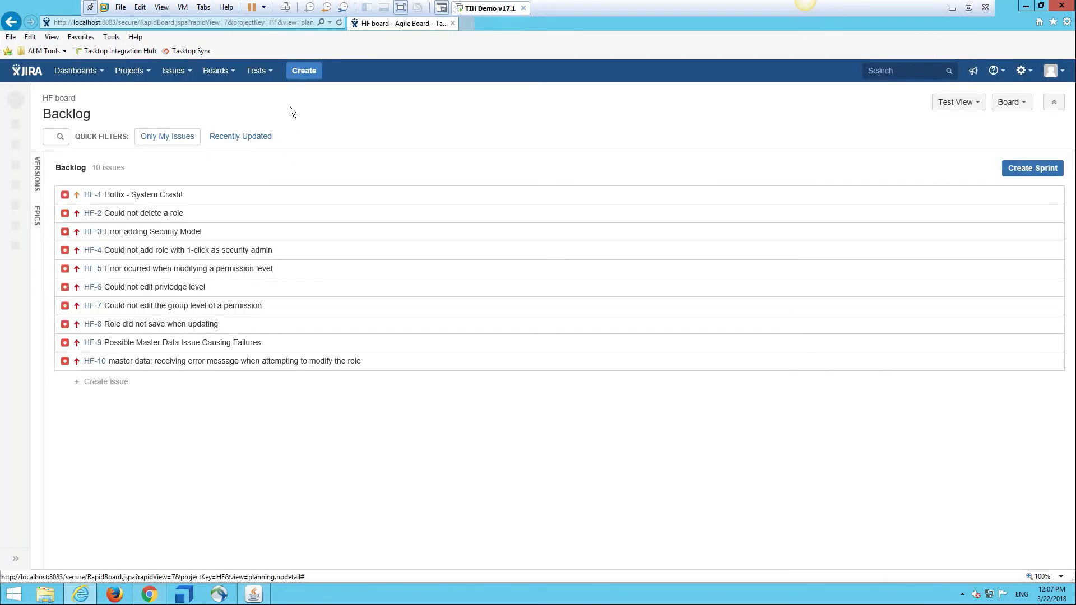
{"action": "mouse_move", "coordinate": [149, 362]}
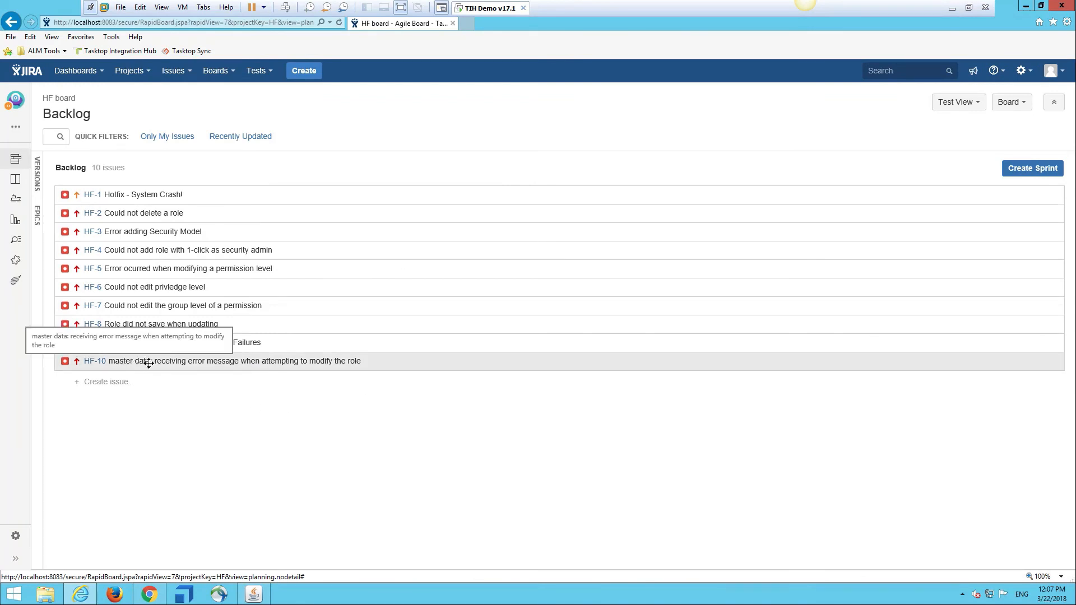
{"action": "mouse_move", "coordinate": [164, 362]}
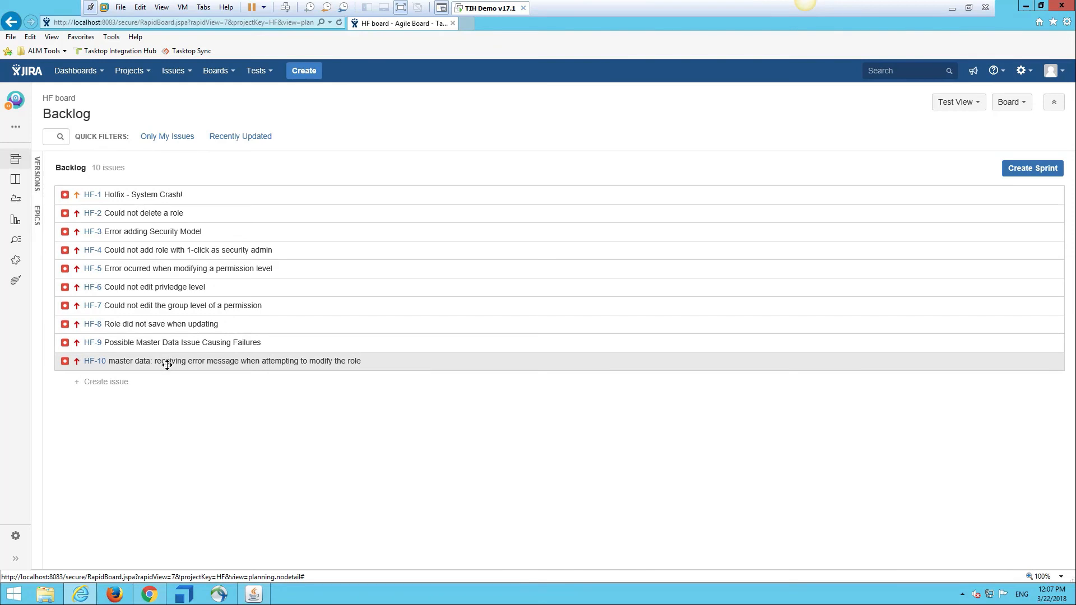
{"action": "mouse_move", "coordinate": [94, 360]}
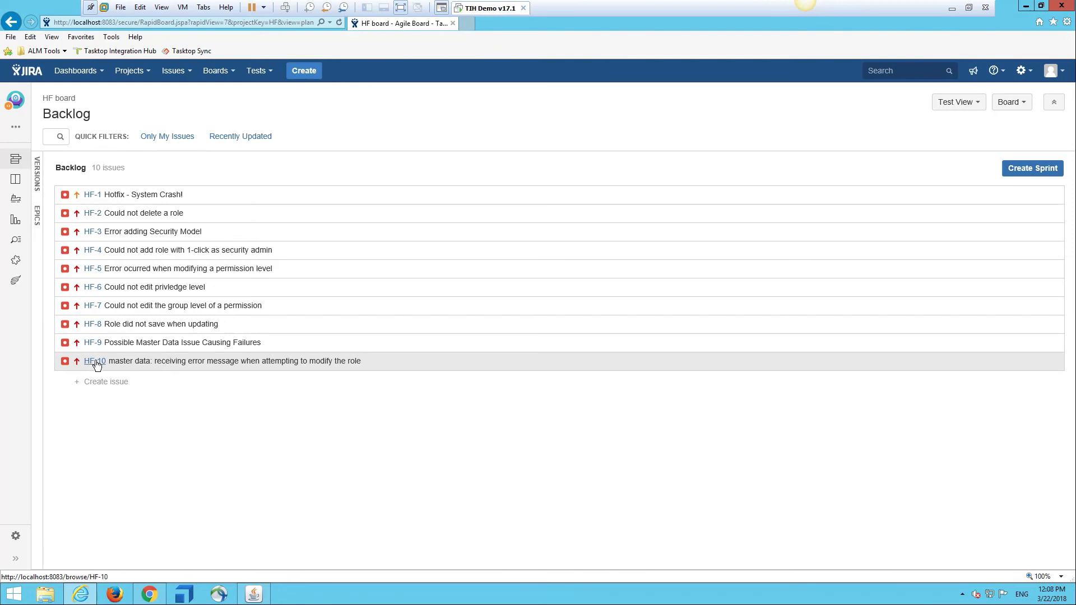
{"action": "left_click", "coordinate": [93, 361]}
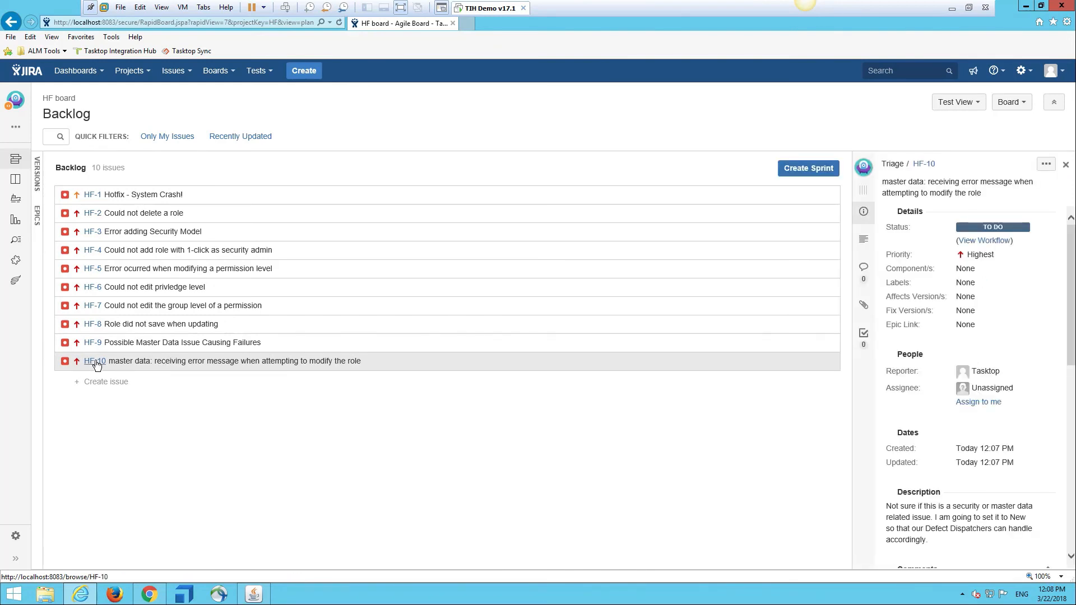
{"action": "scroll", "scroll_direction": "down", "scroll_amount": 3}
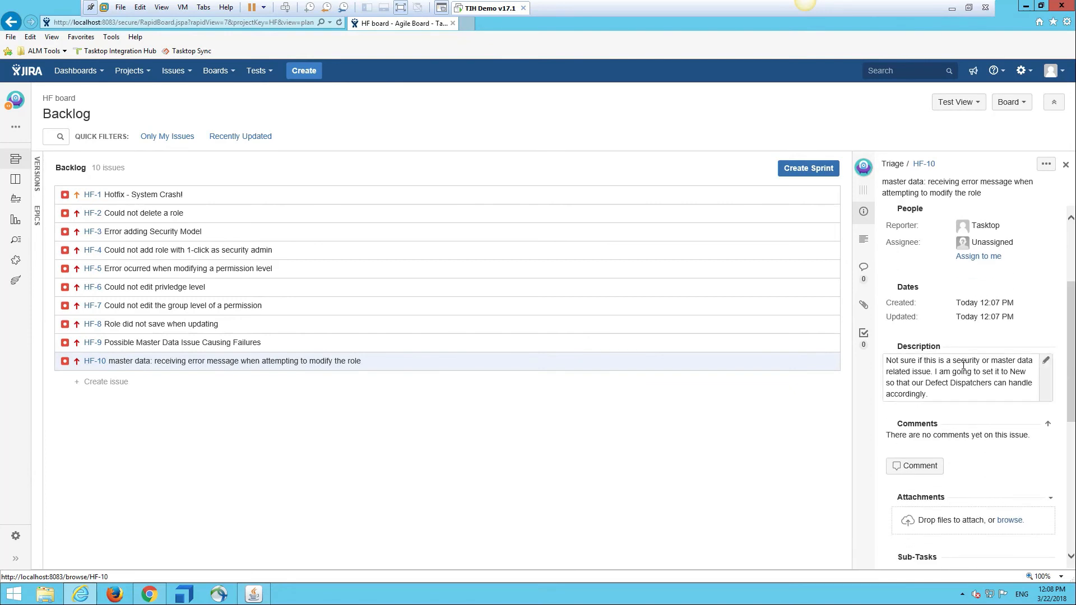
{"action": "left_click", "coordinate": [863, 210]}
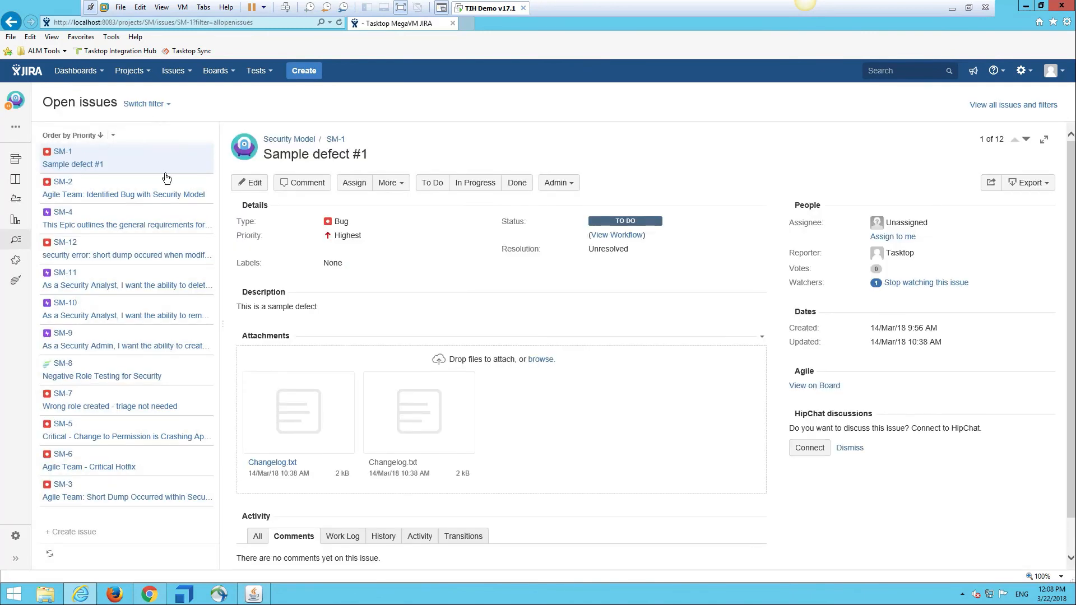
Step: View SM-12 and begin attaching Changelog.txt to it
{"action": "left_click", "coordinate": [63, 242]}
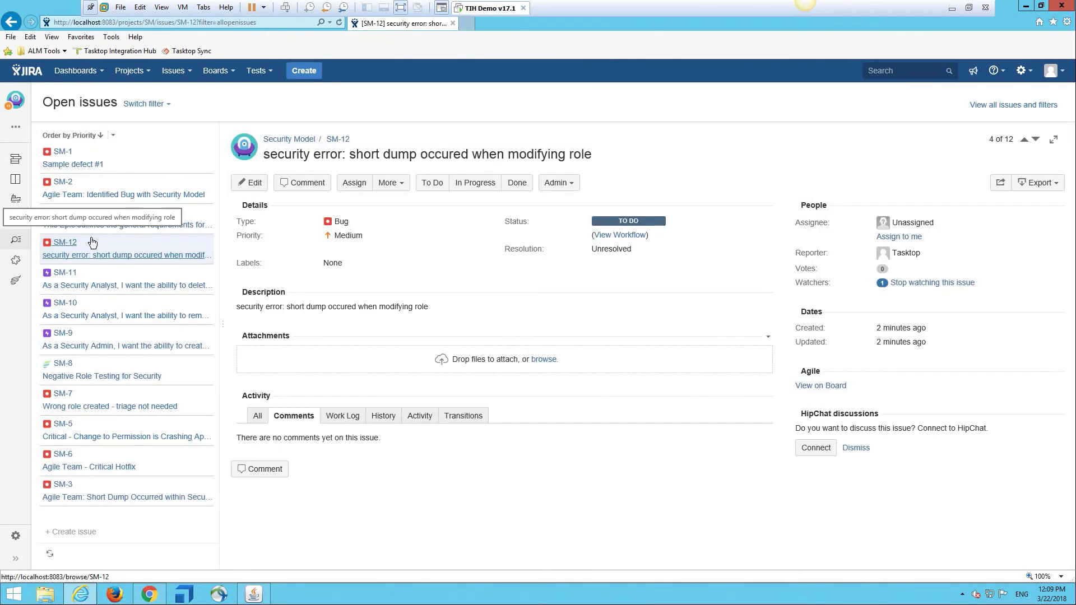
{"action": "left_click", "coordinate": [542, 358]}
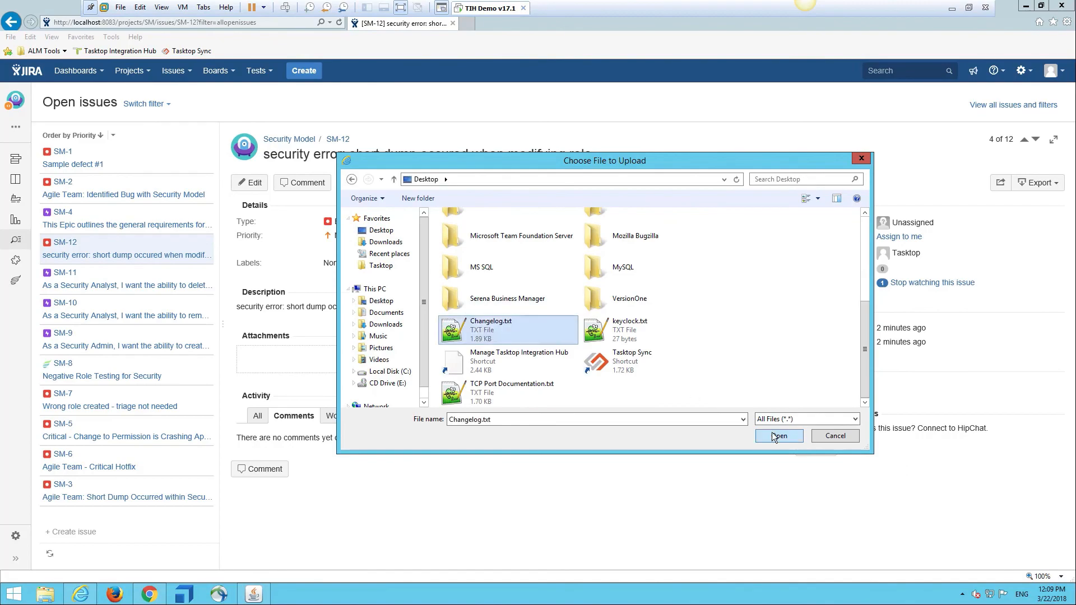